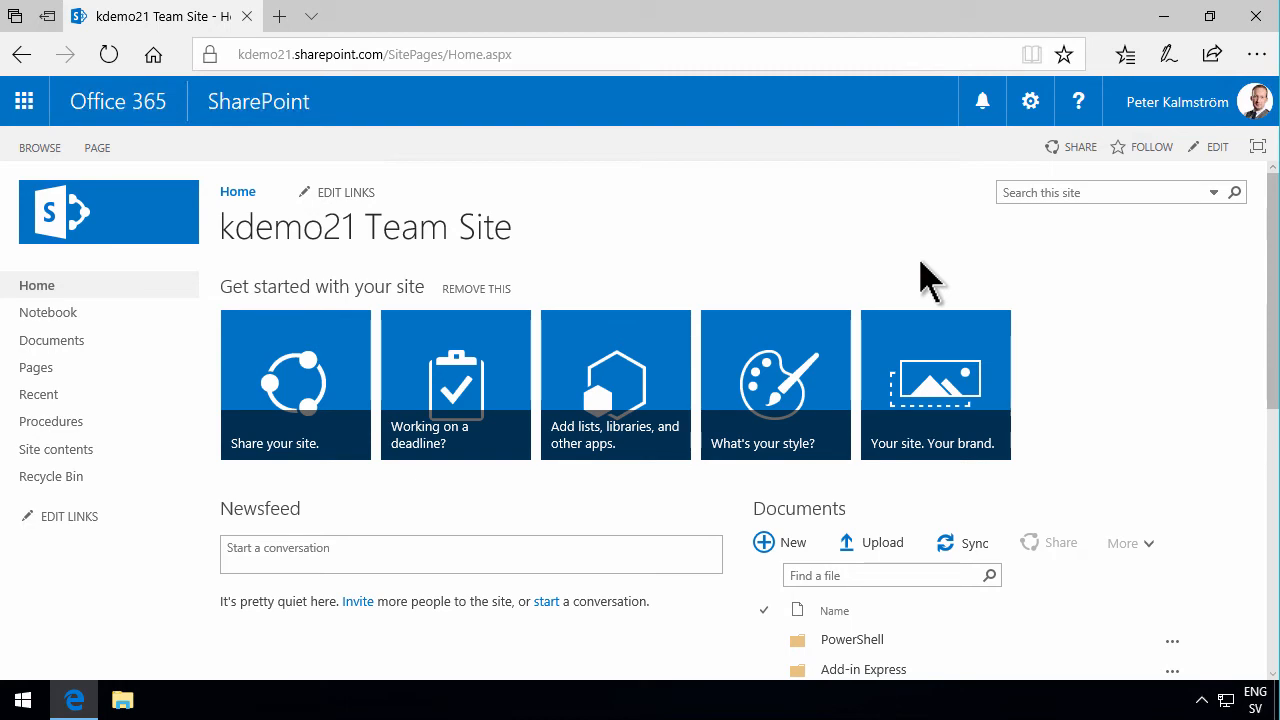
mouse_move(844, 244)
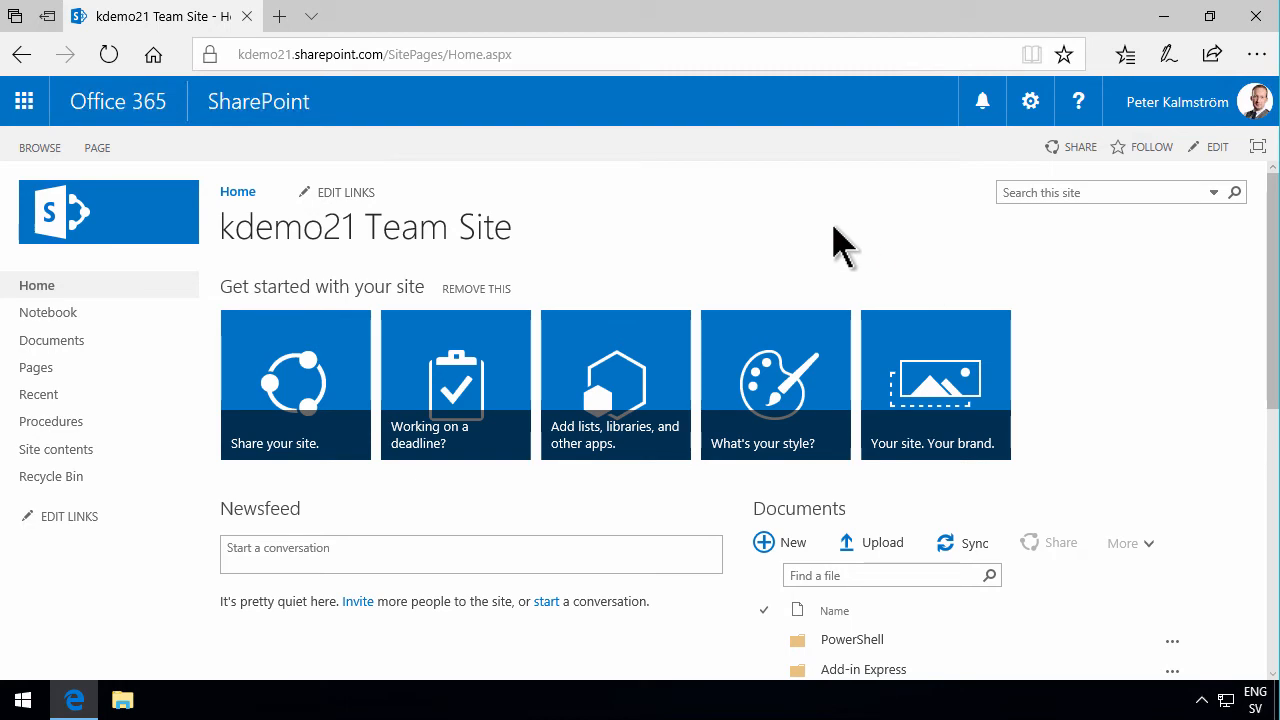
mouse_move(816, 276)
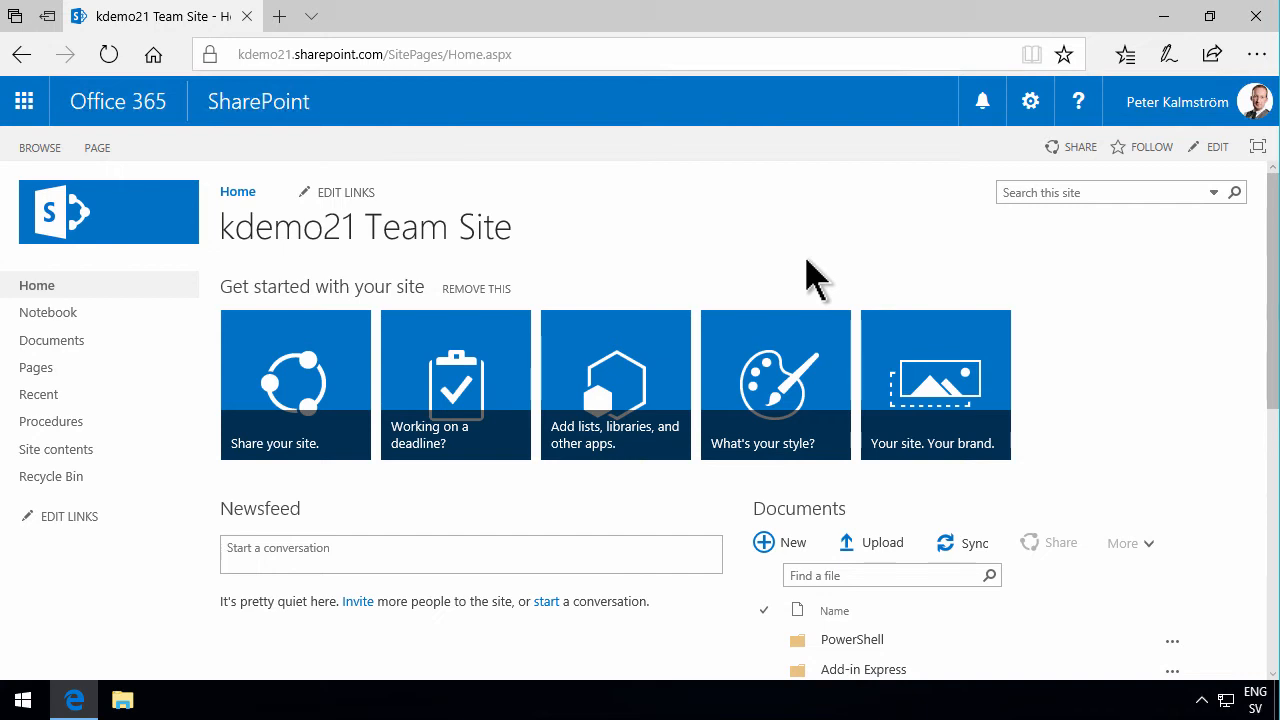
- Toggle the page editing tools, then go into the kdemo21 Documents library in the modern view
click(40, 148)
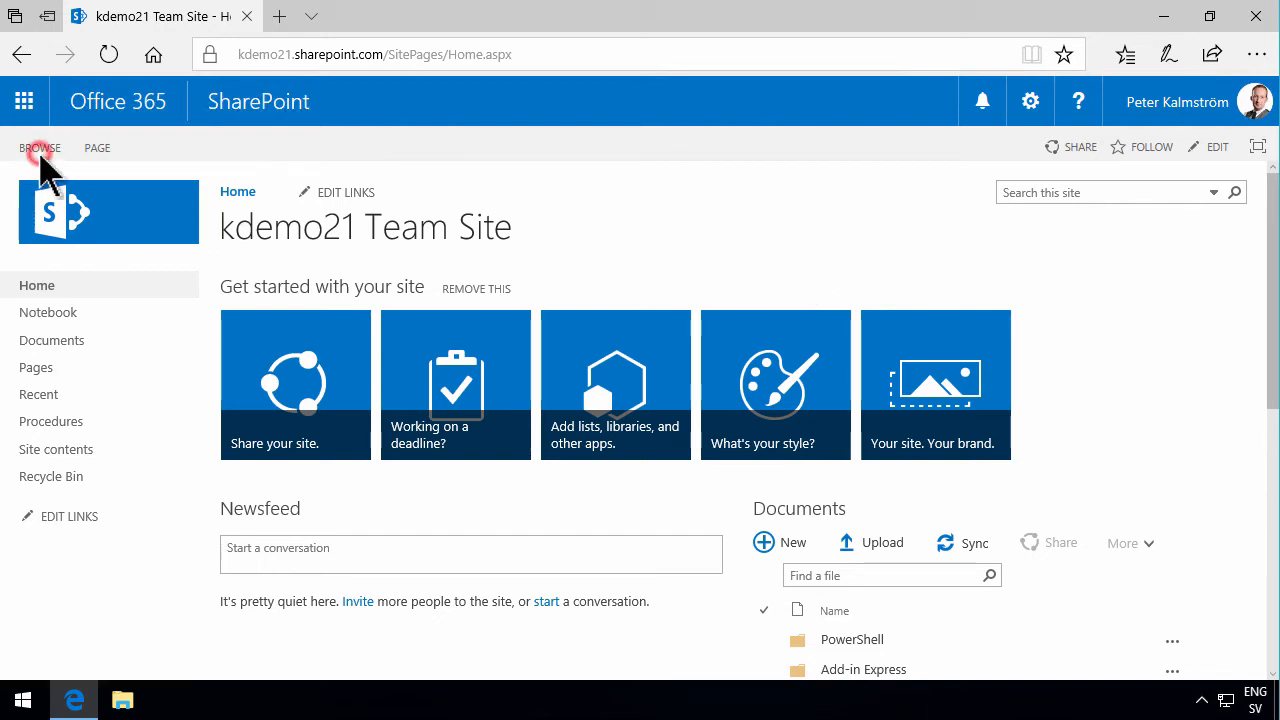
click(96, 148)
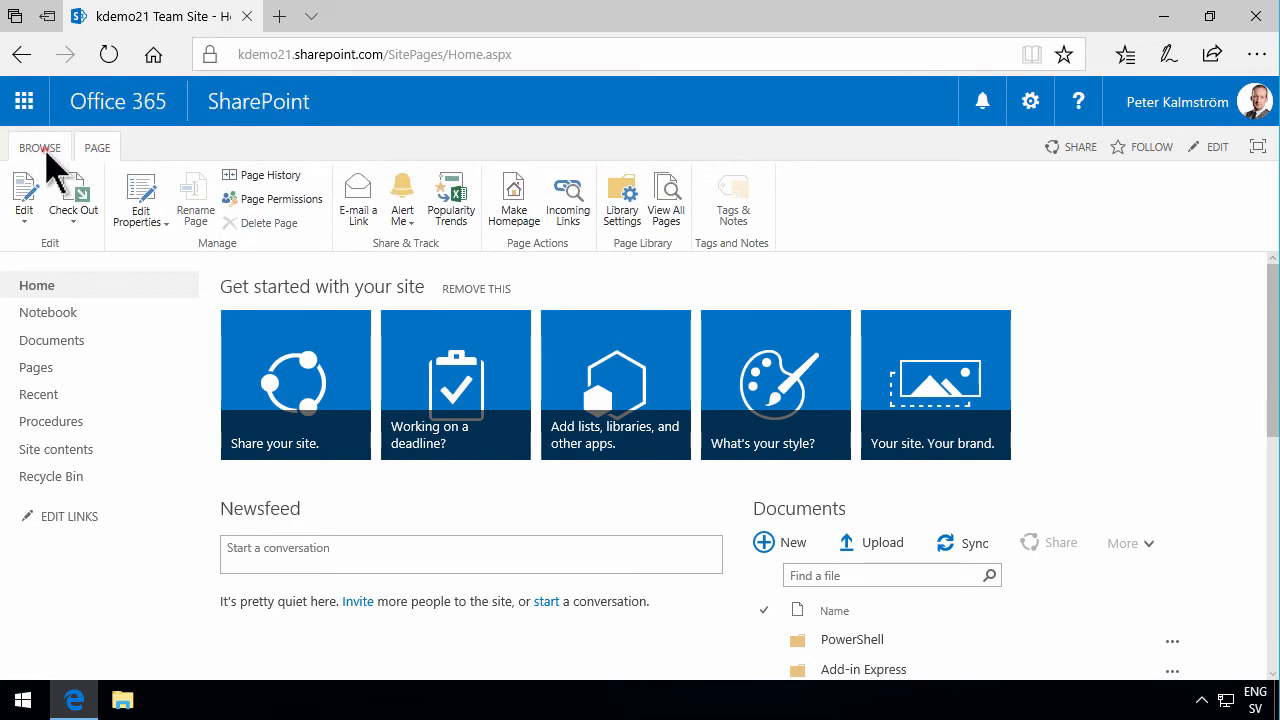
click(40, 148)
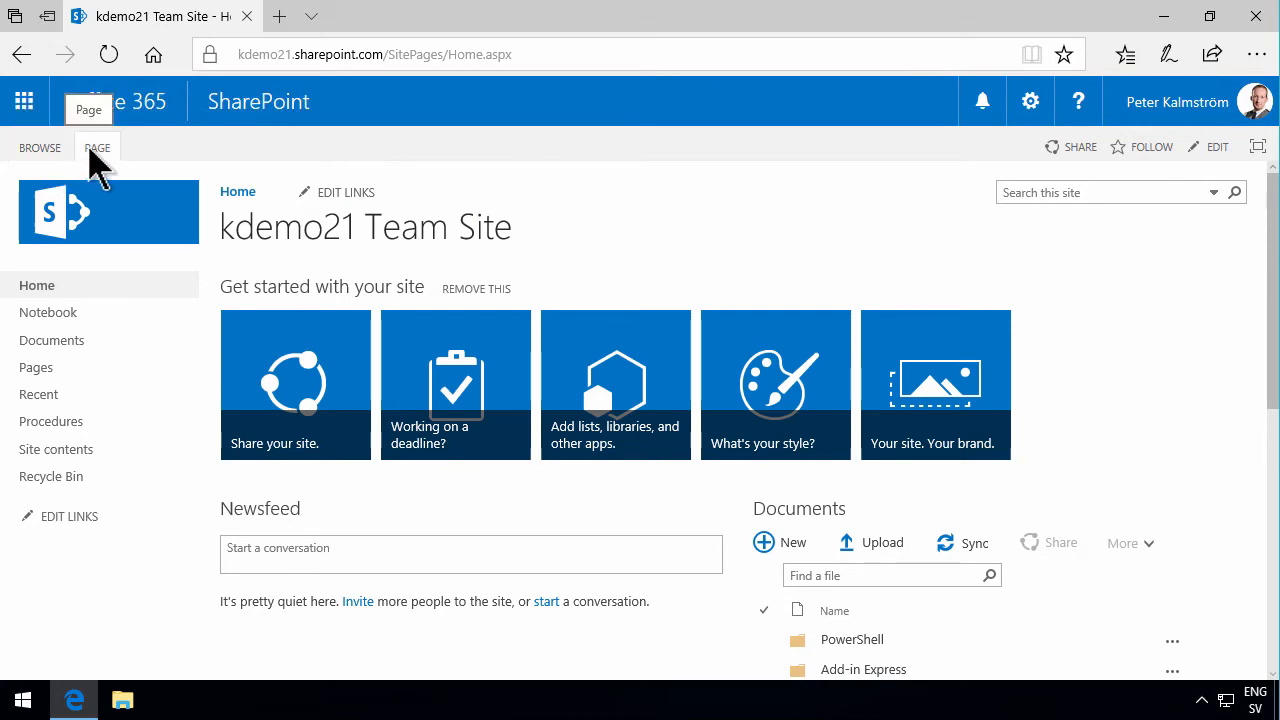
click(52, 340)
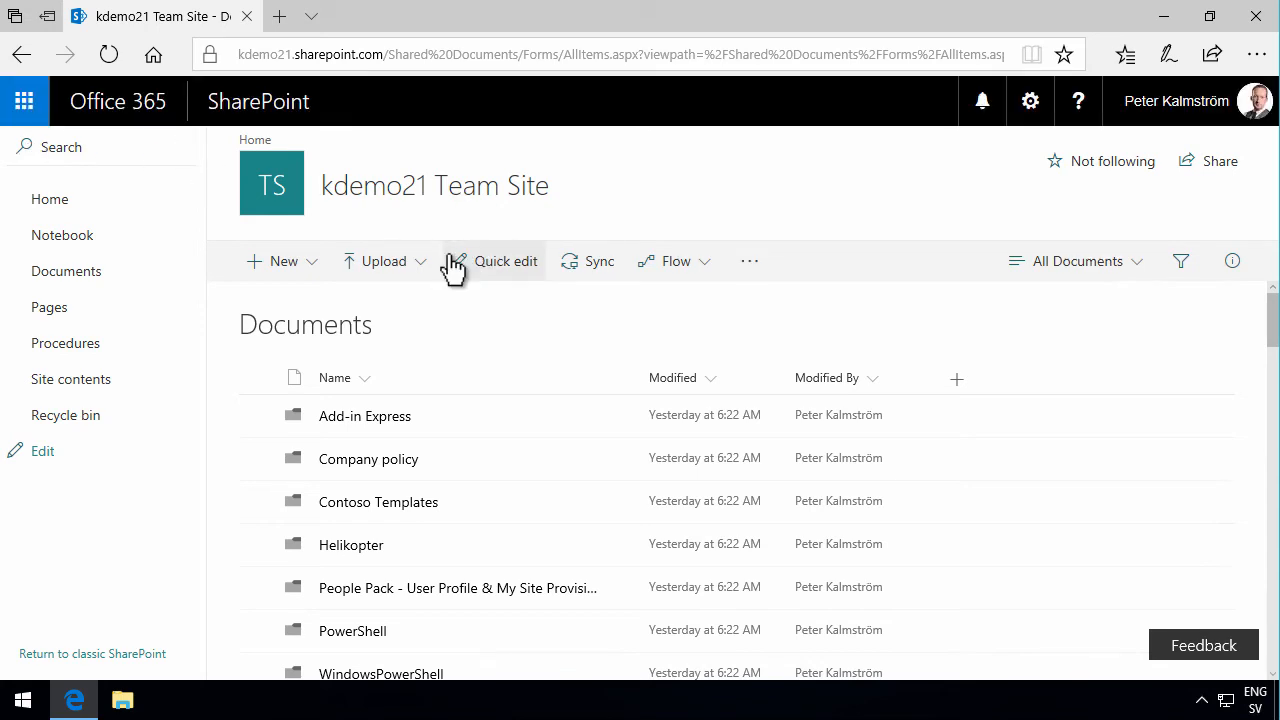
mouse_move(924, 190)
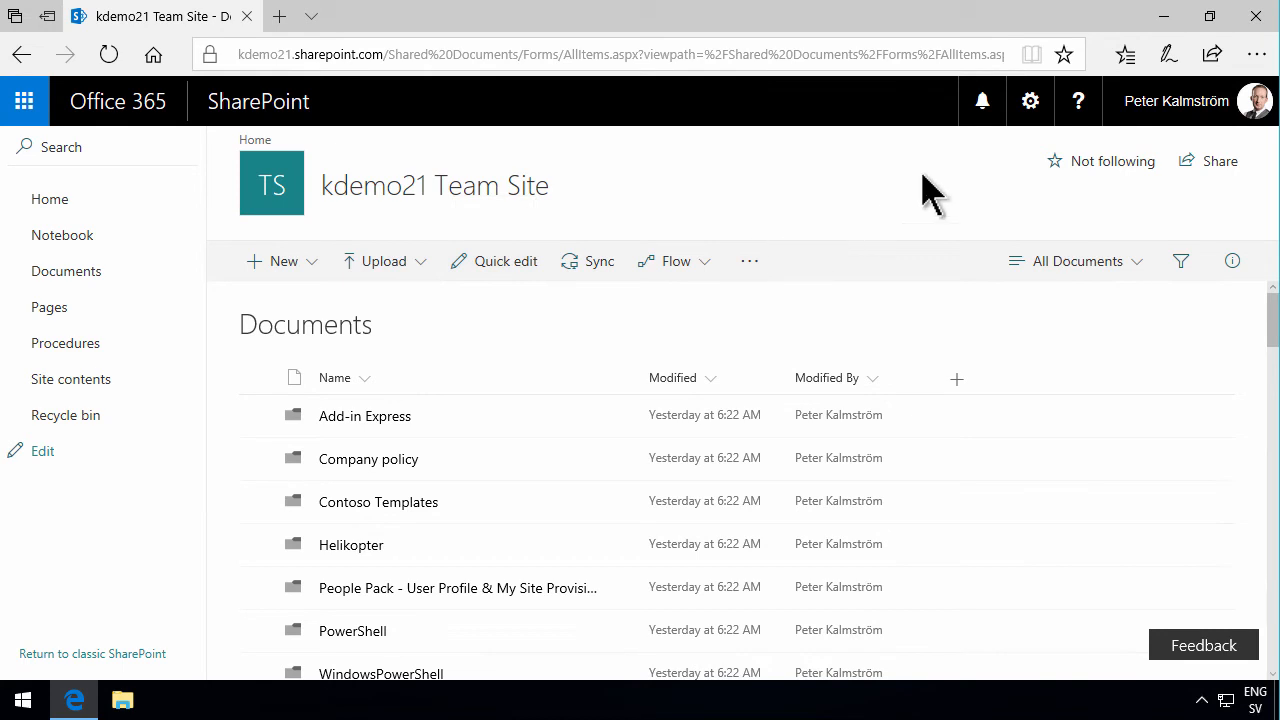
- Peek at the site settings gear menu and the library's more-actions menu, then dismiss them
click(1030, 100)
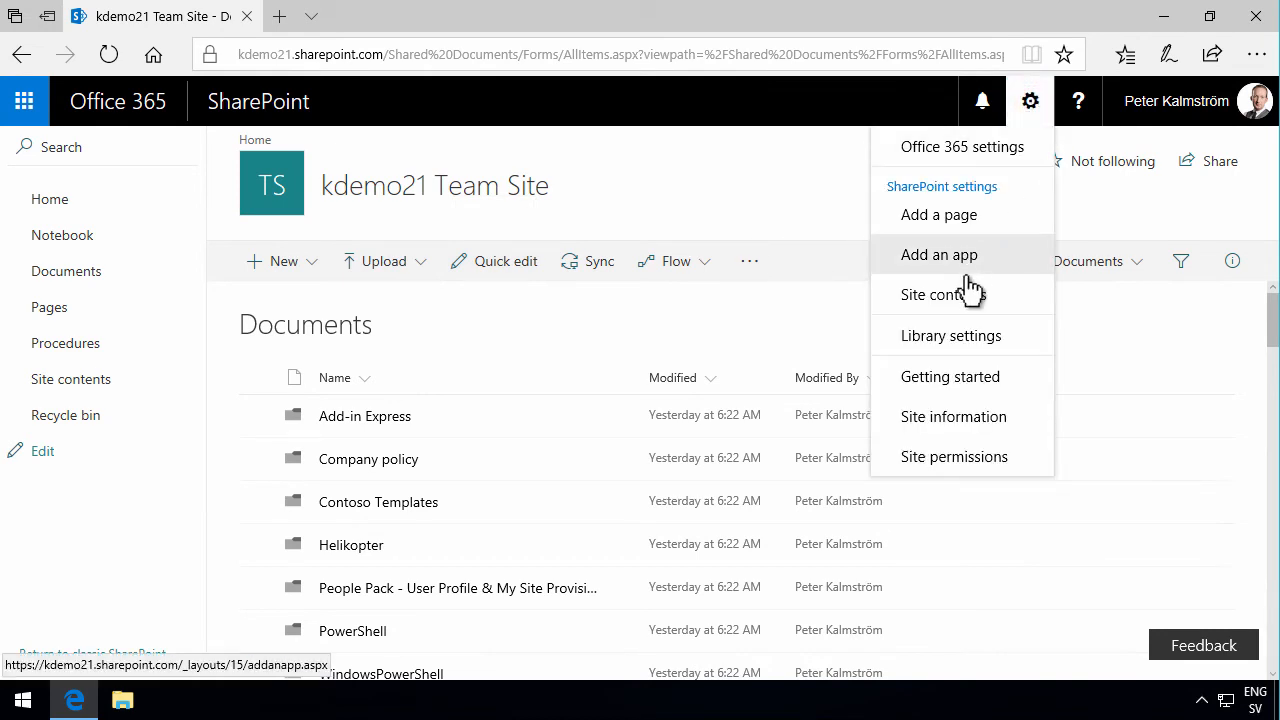
mouse_move(1196, 356)
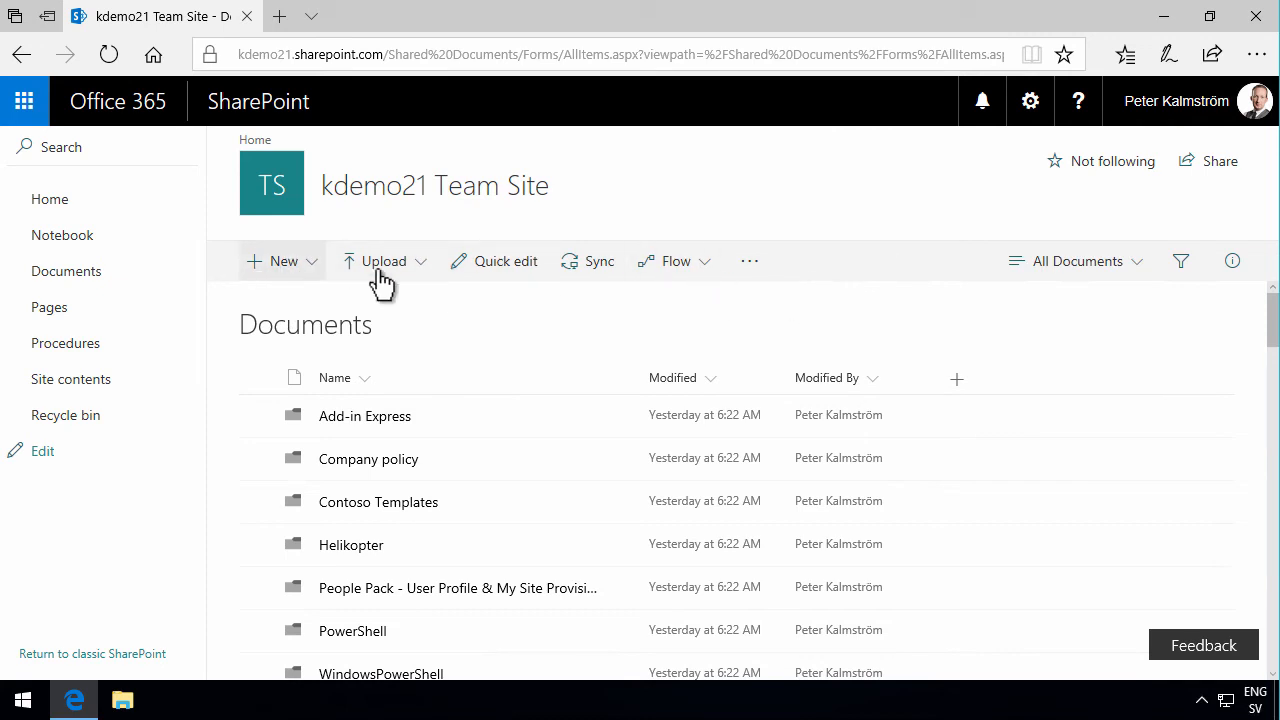
mouse_move(676, 260)
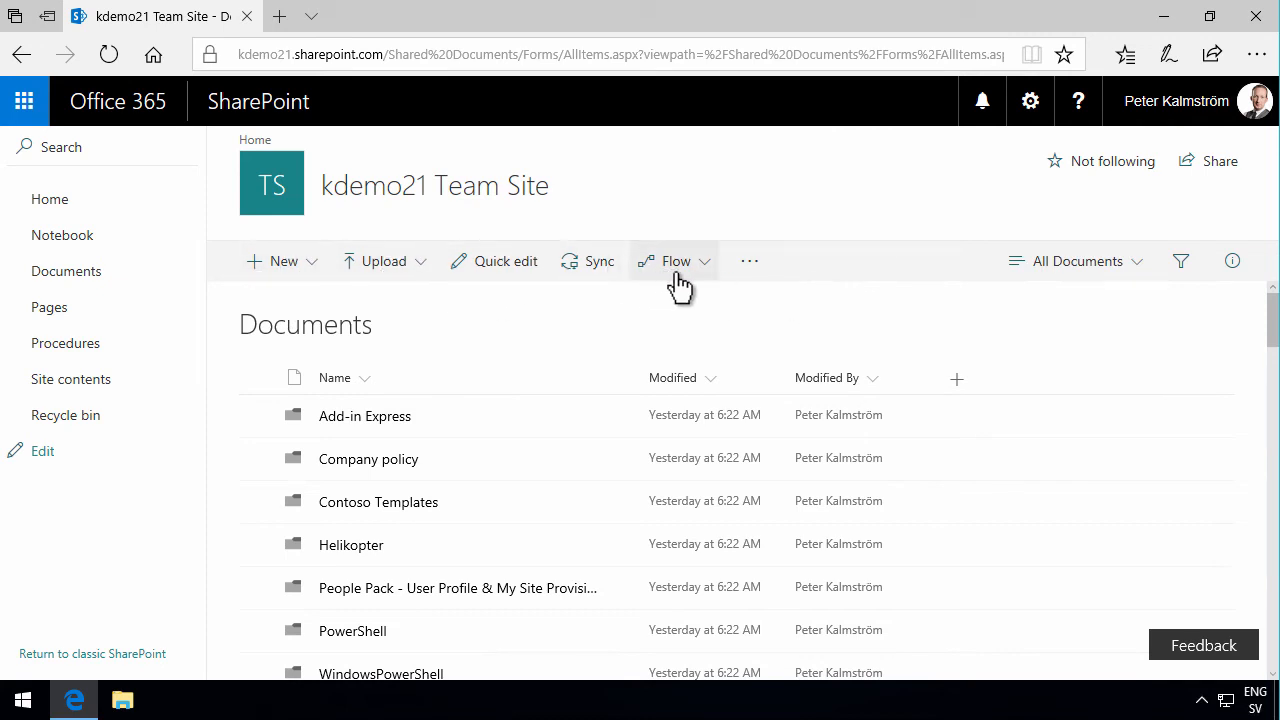
mouse_move(748, 260)
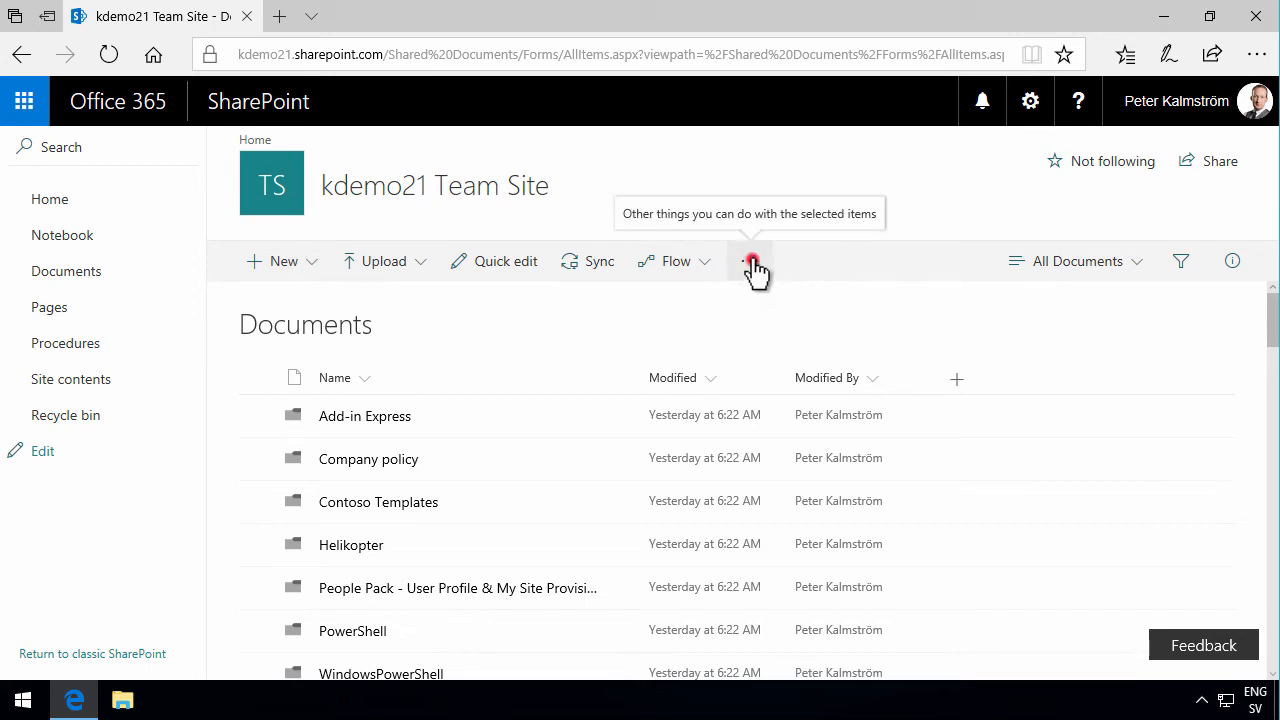
click(748, 260)
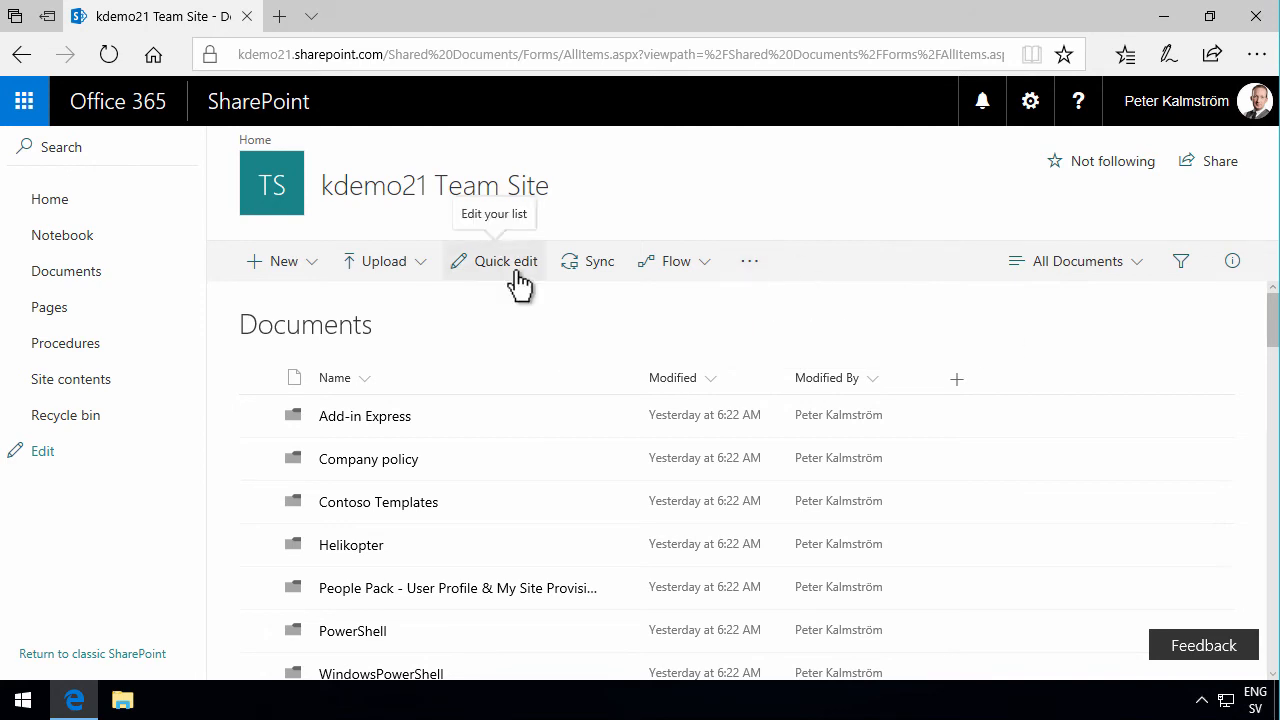
- Deselect the Add-in Express folder and select 365 demo users.csv to reveal its extra file actions
click(258, 414)
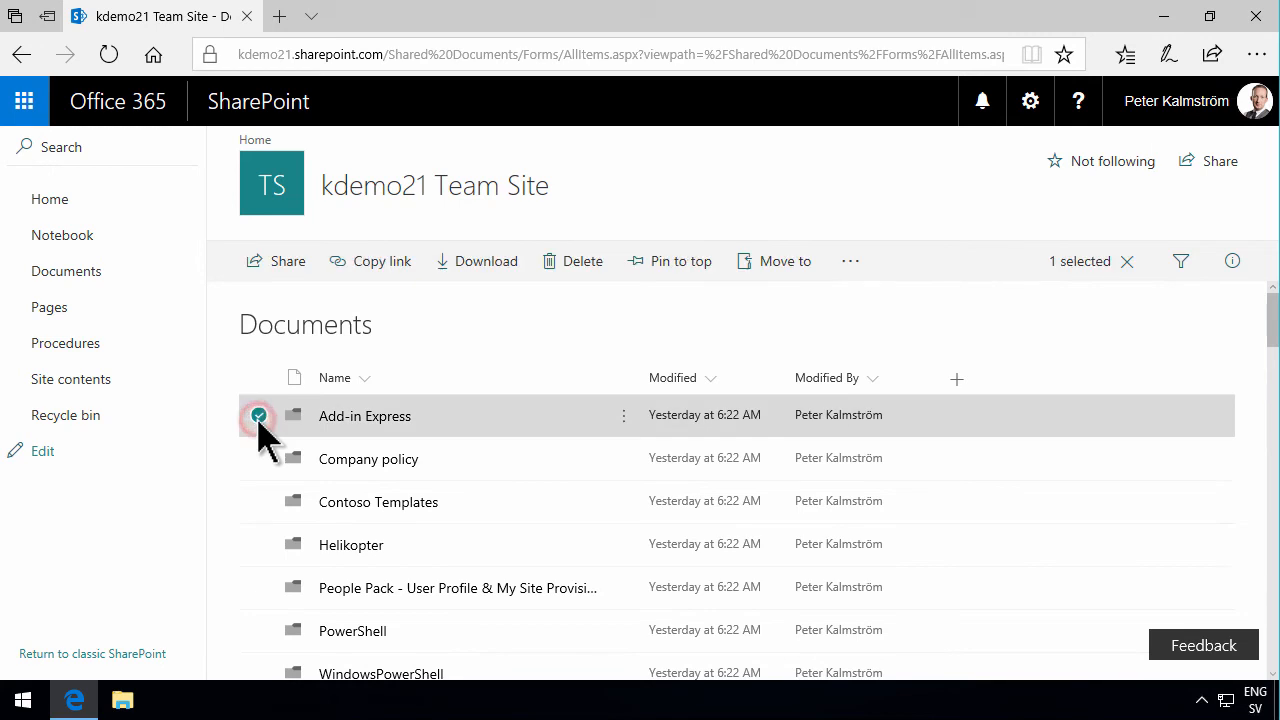
click(848, 260)
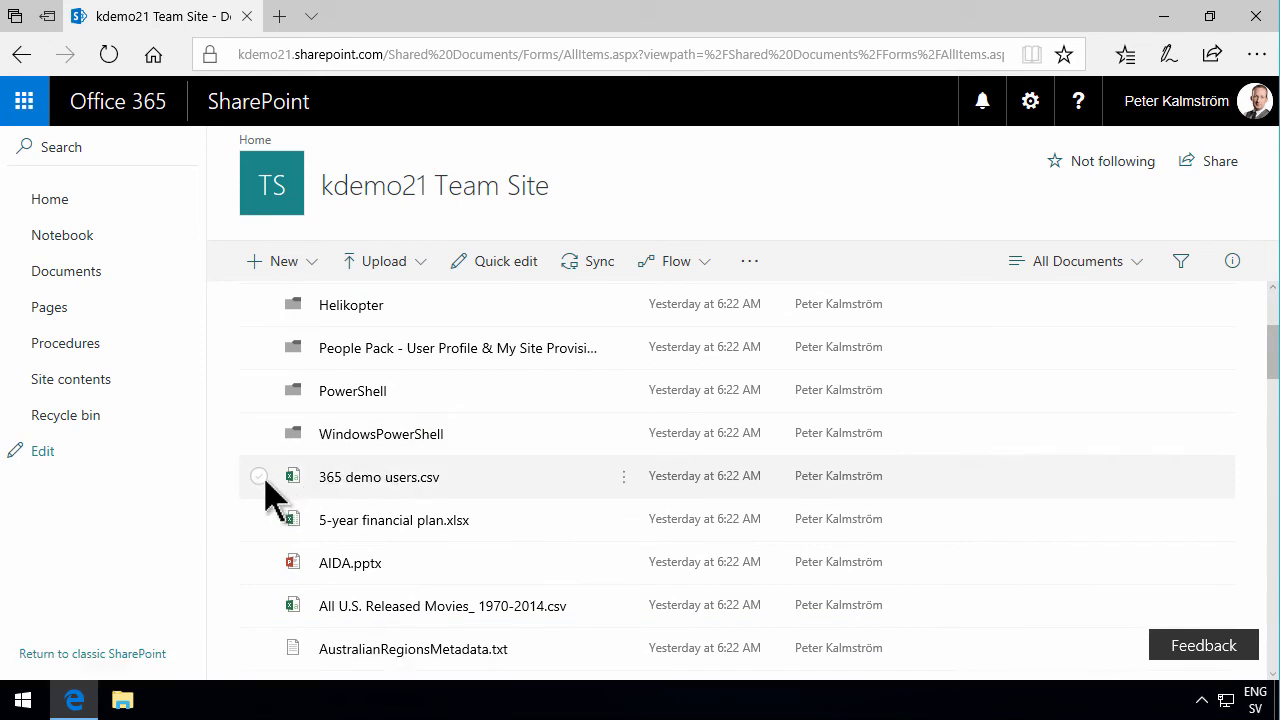
click(260, 476)
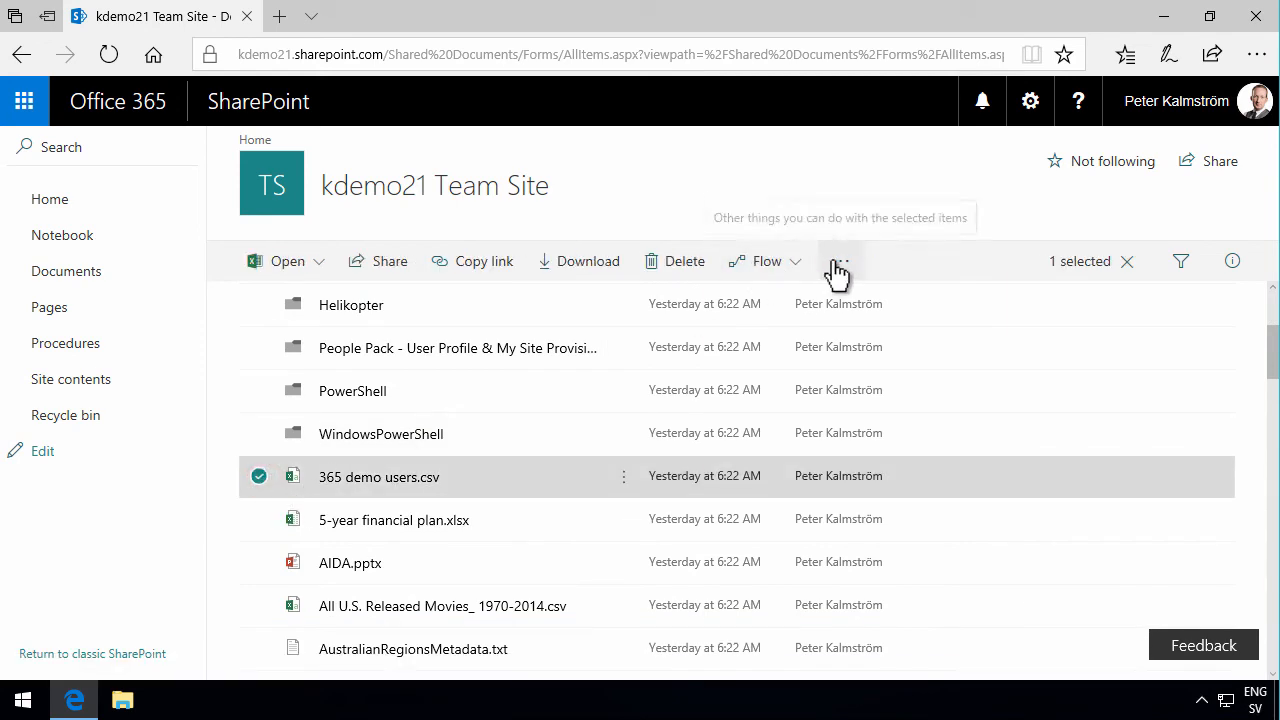
click(840, 260)
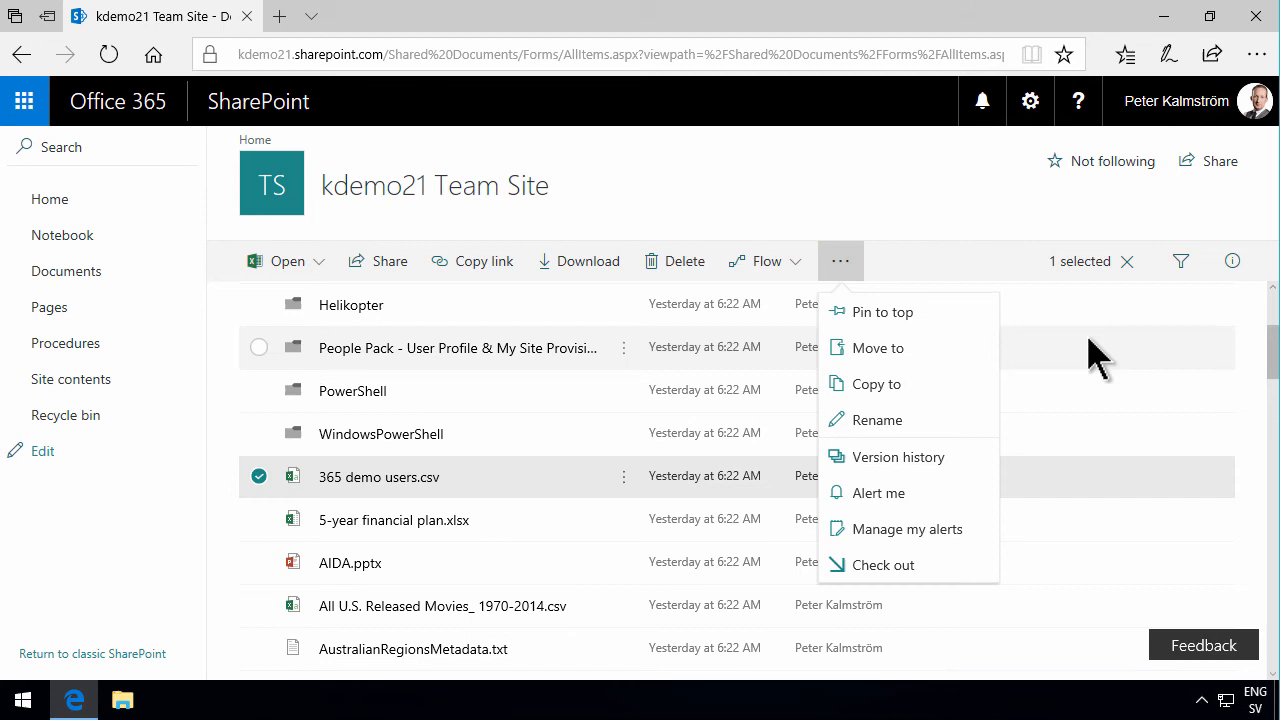
click(884, 204)
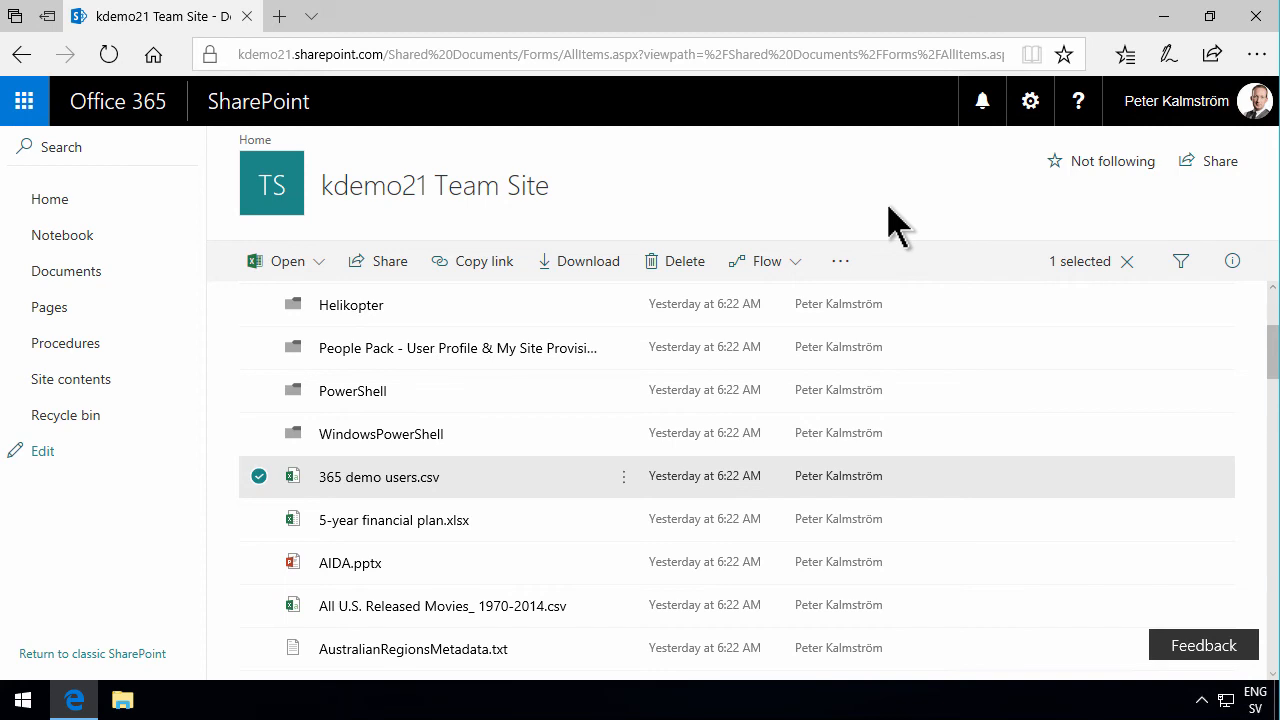
mouse_move(68, 670)
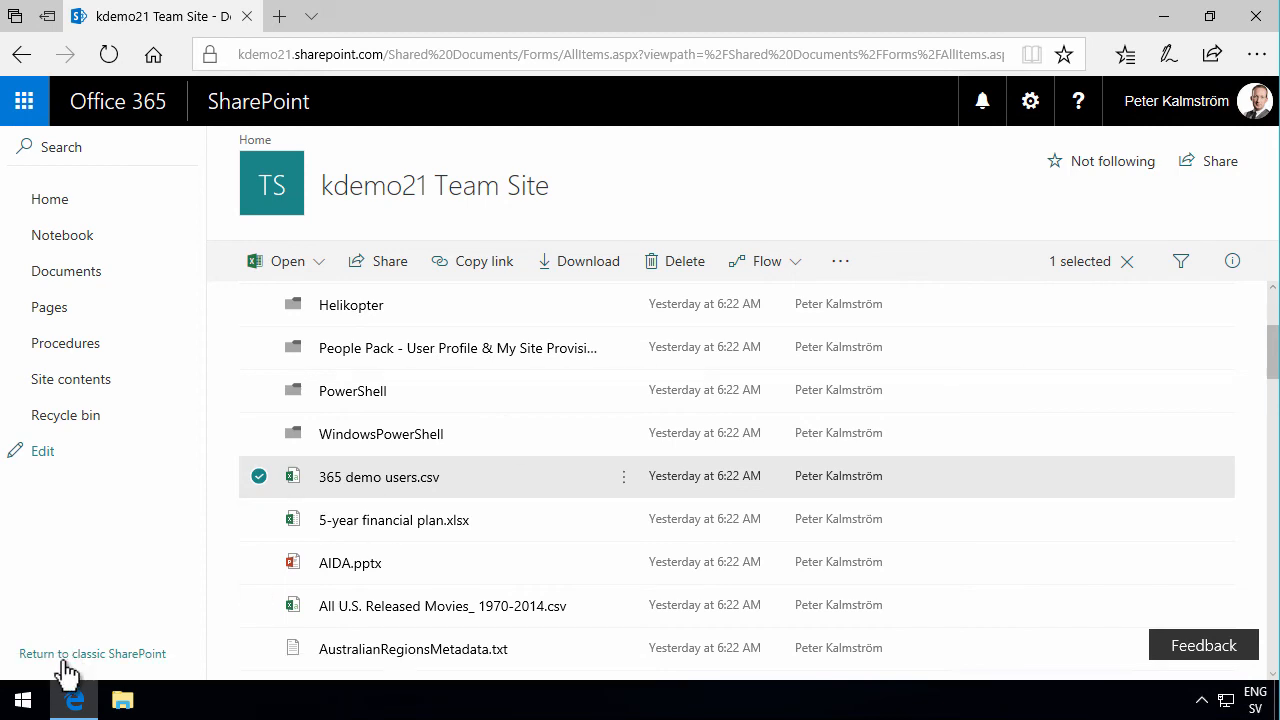
mouse_move(80, 664)
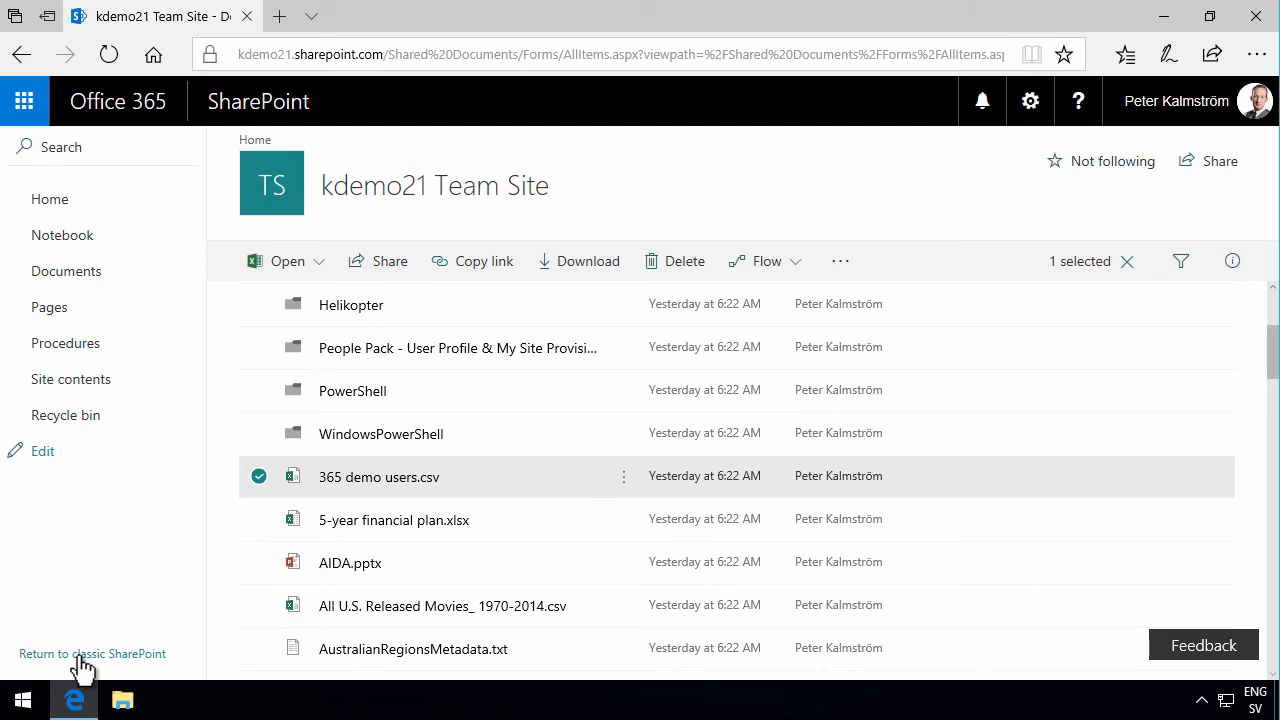
- Return the library to classic SharePoint and show the Library ribbon commands
click(92, 652)
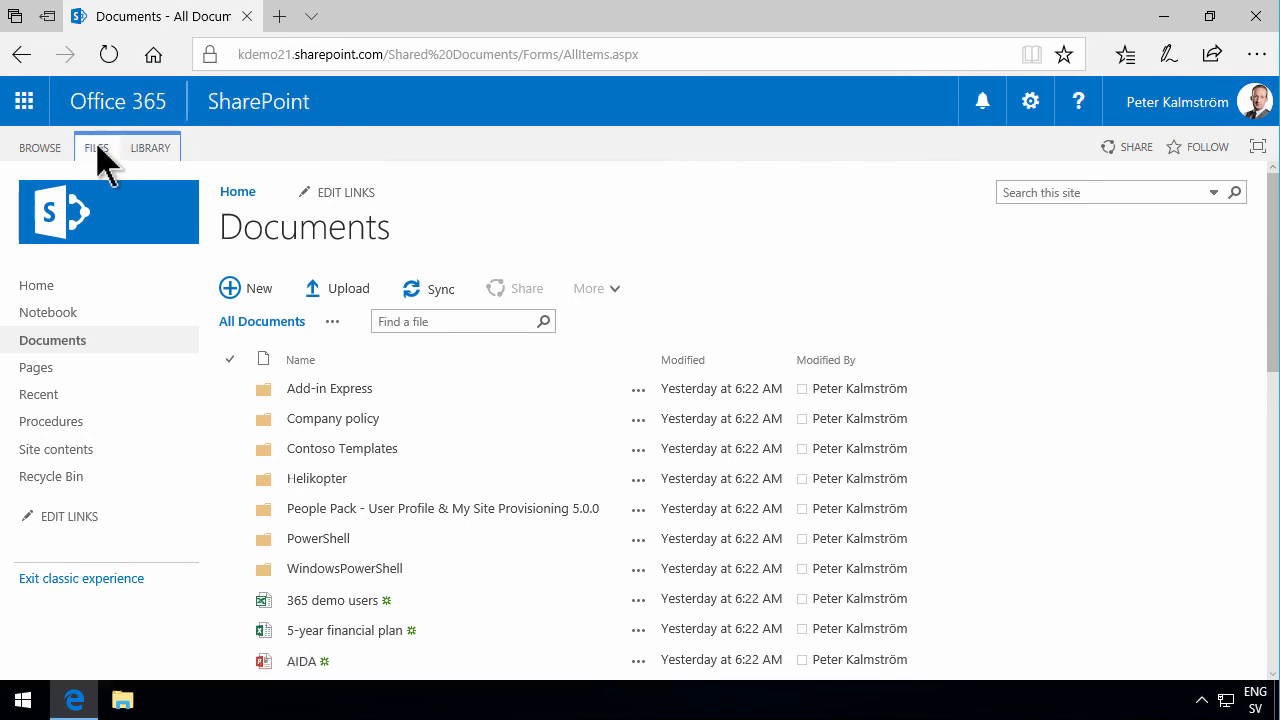
click(148, 148)
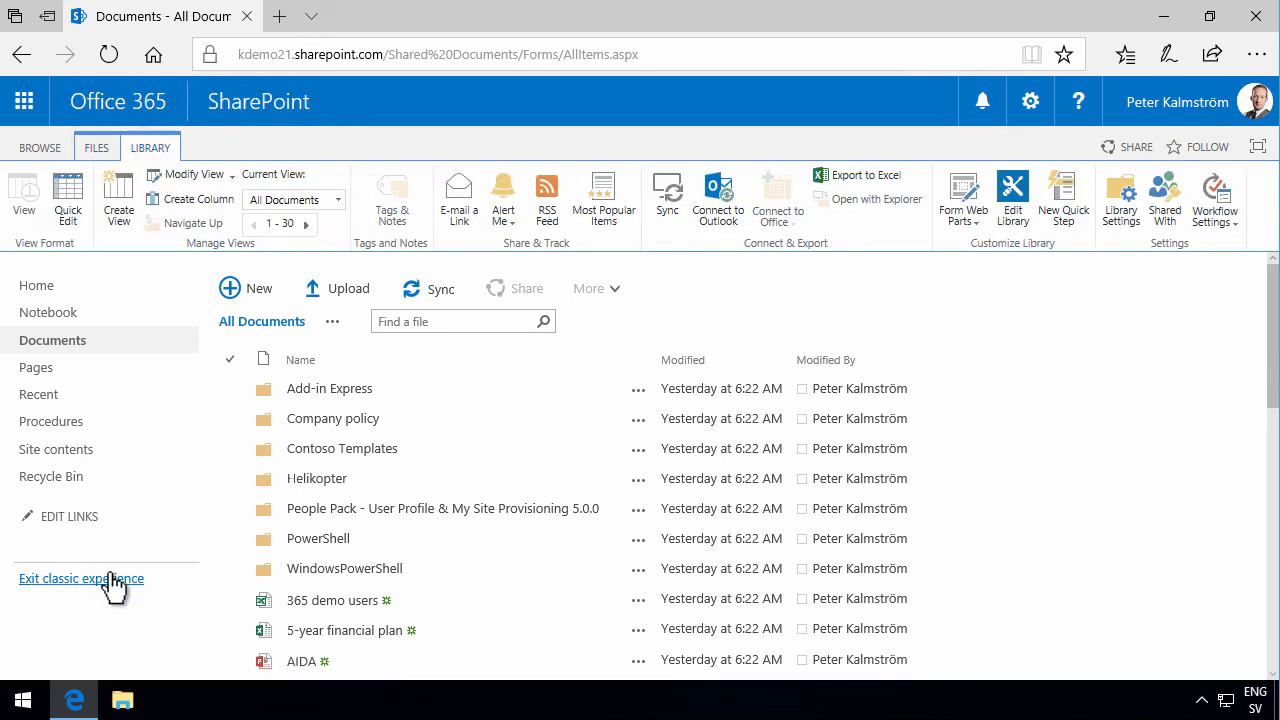
mouse_move(150, 584)
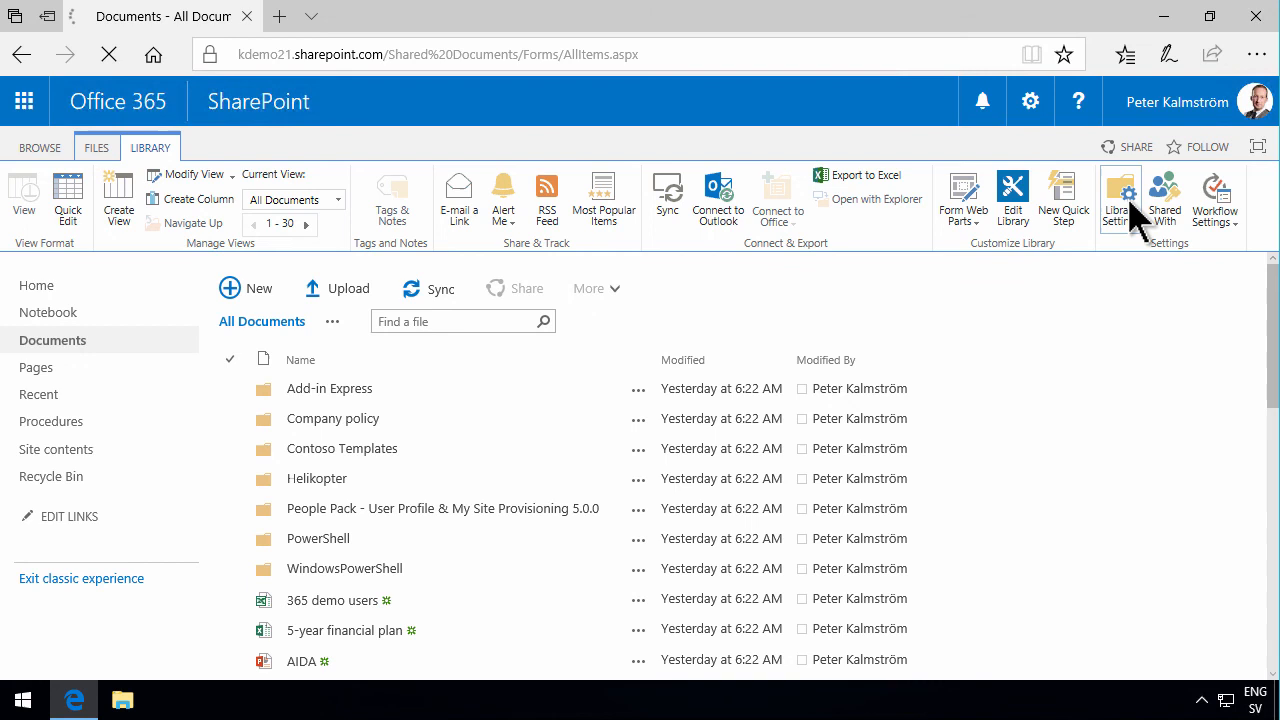
- Review the List experience option in Advanced settings and cancel back to Library Settings unchanged
click(1122, 198)
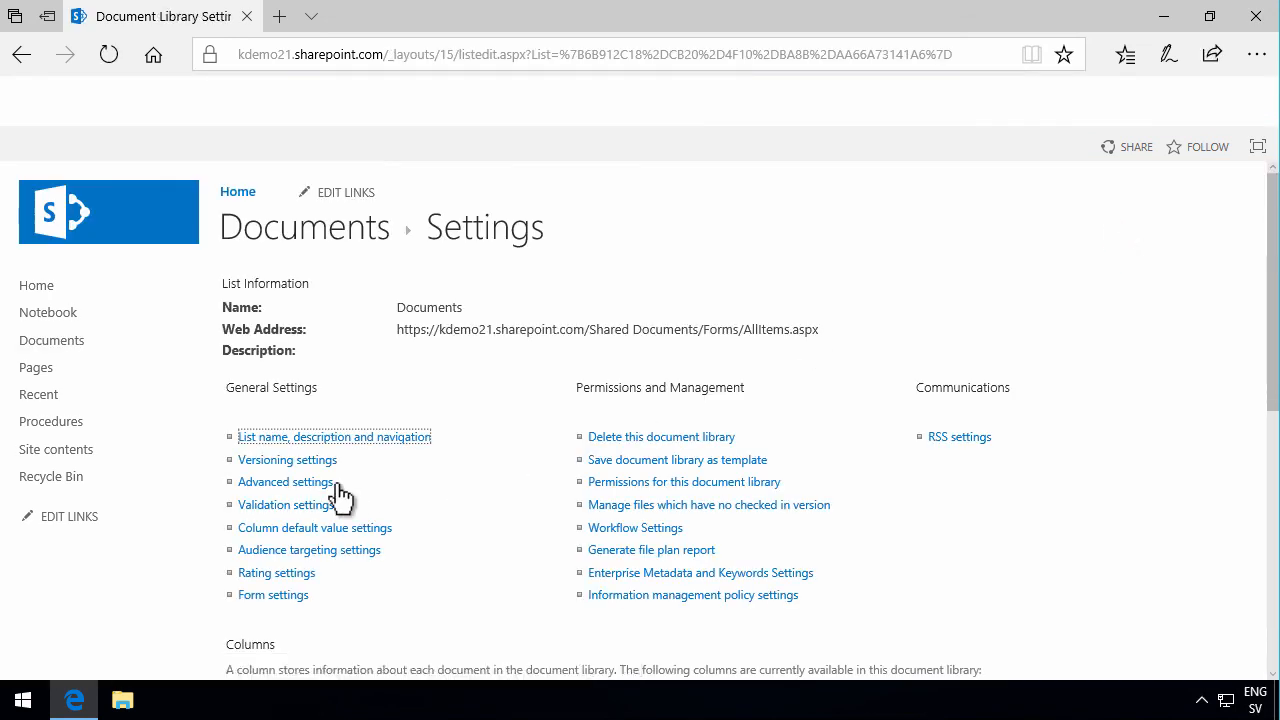
click(284, 480)
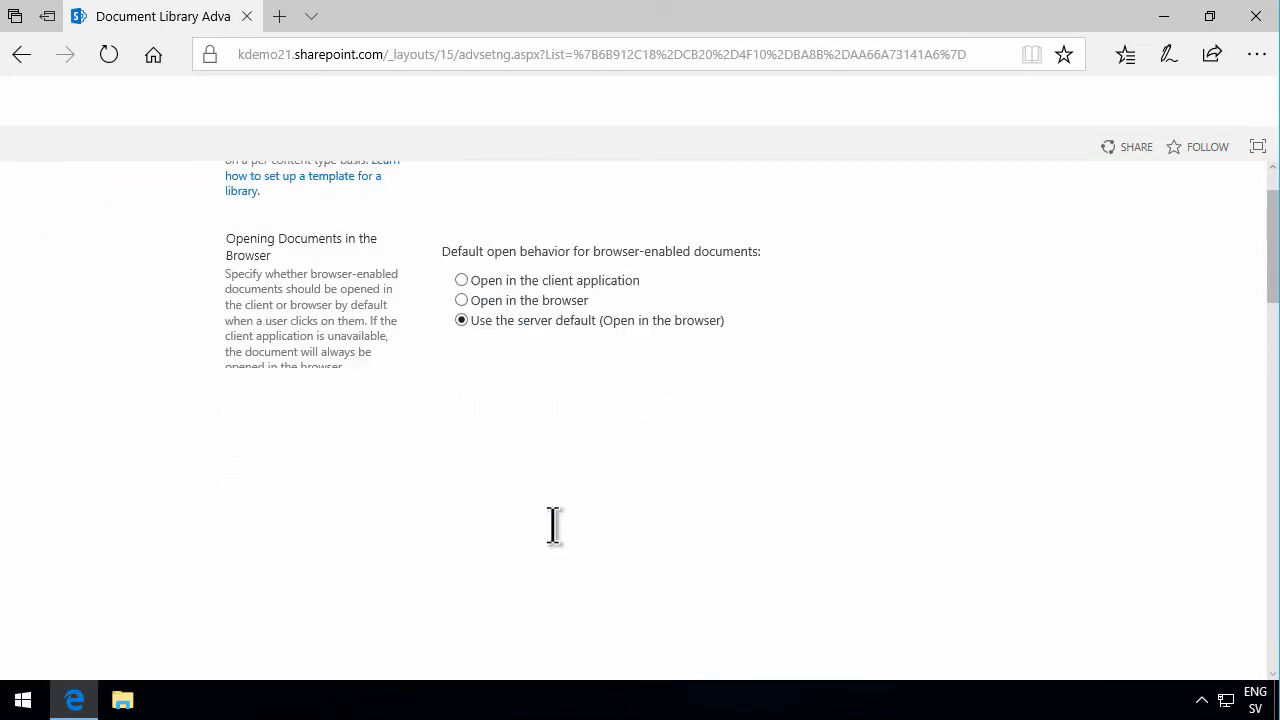
scroll(down, 3)
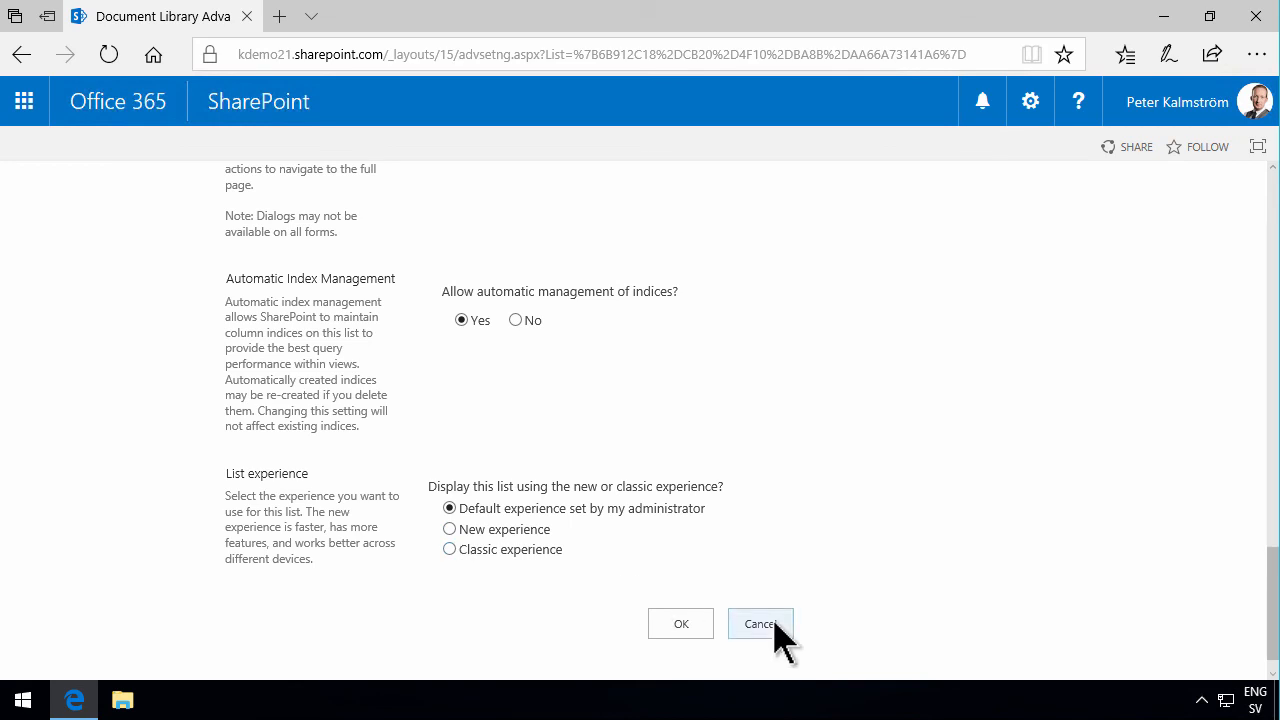
mouse_move(780, 640)
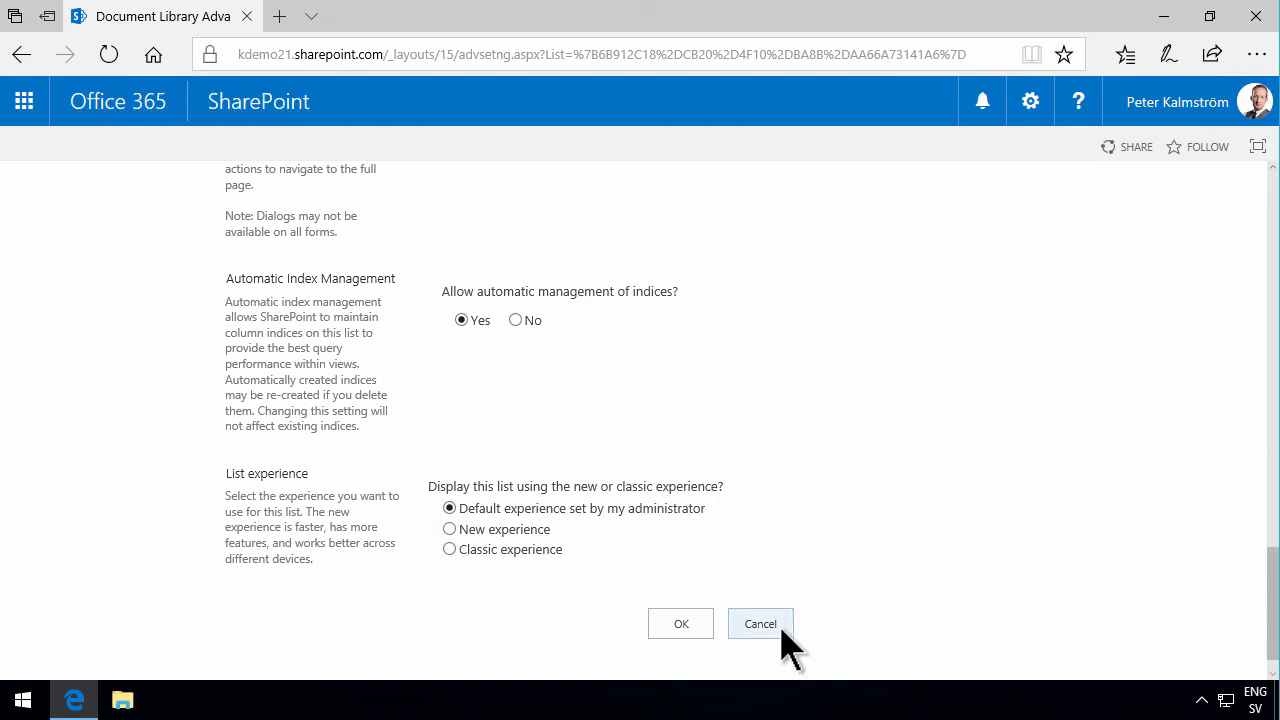
mouse_move(780, 650)
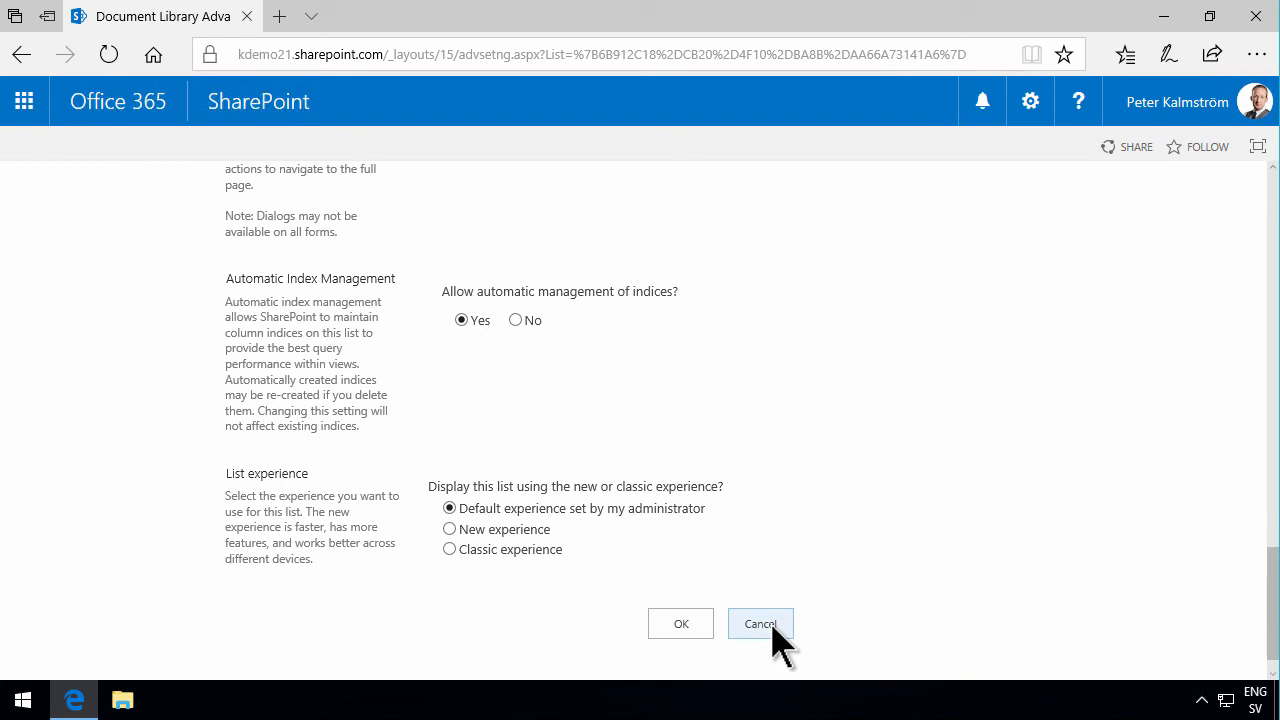
click(760, 624)
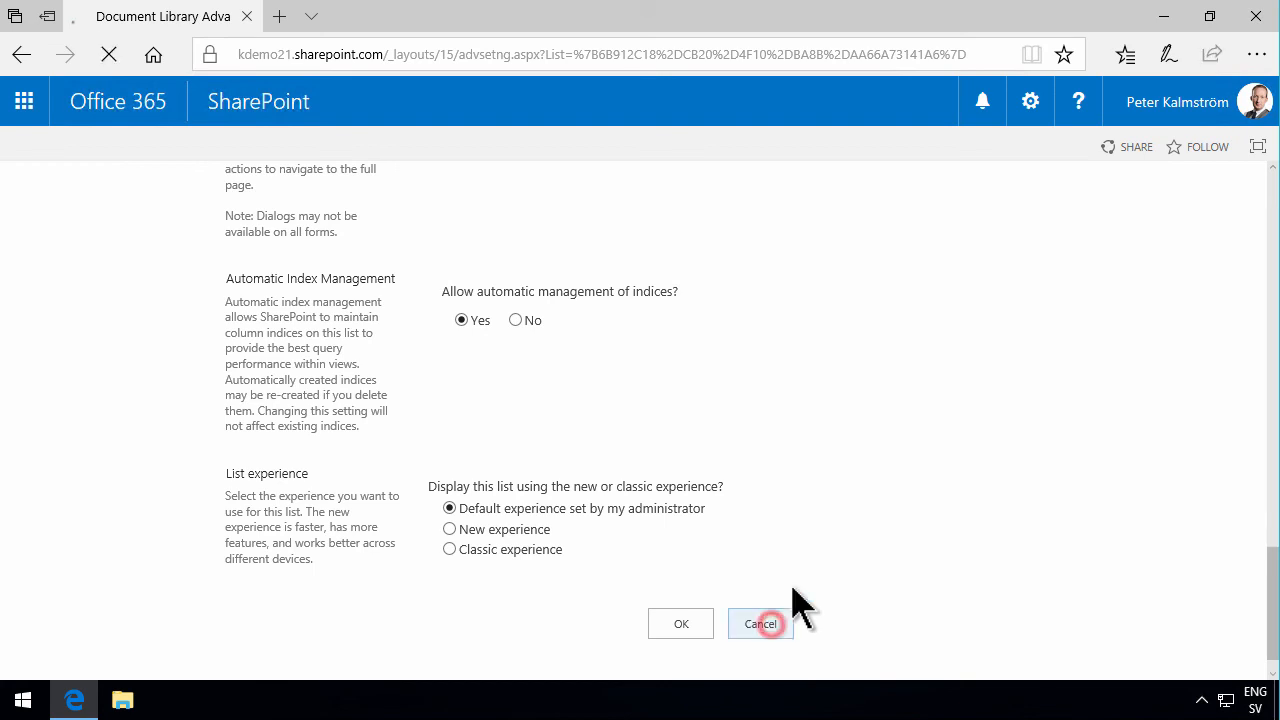
click(760, 624)
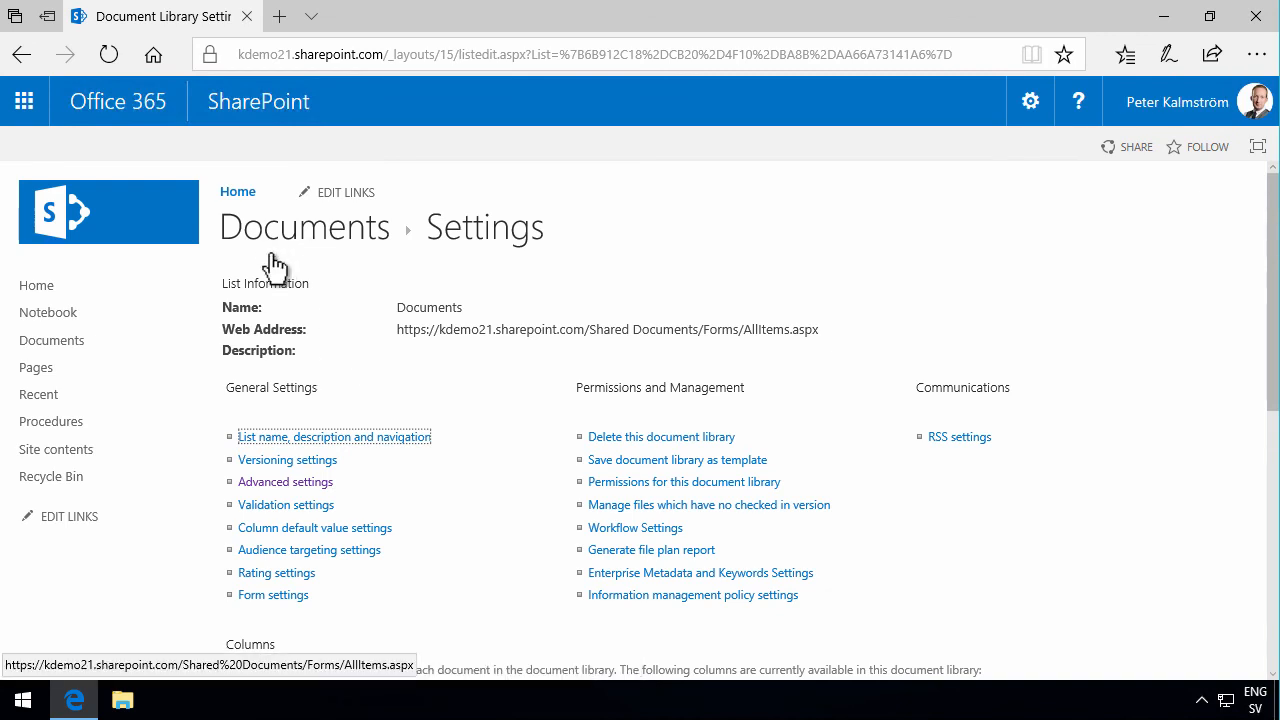